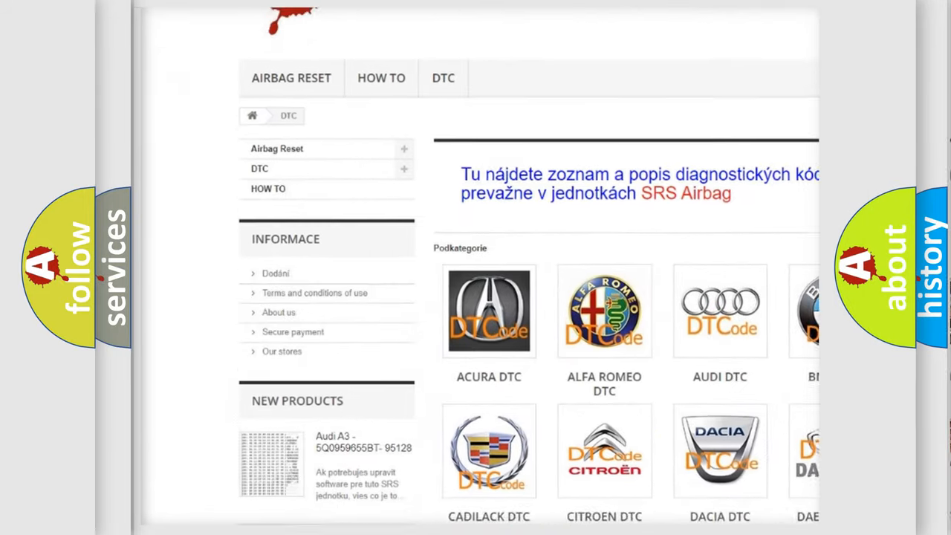
pyautogui.scroll(-3)
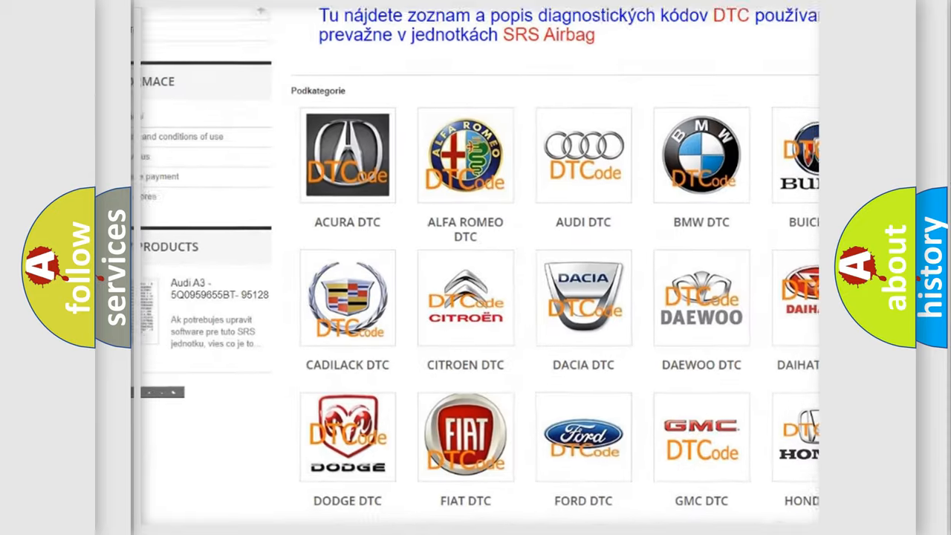
pyautogui.scroll(-3)
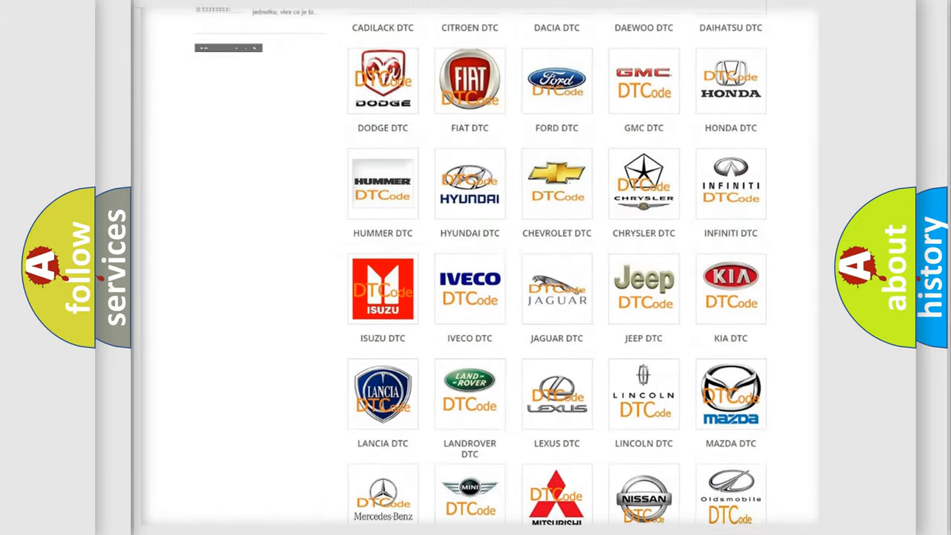
pyautogui.scroll(-3)
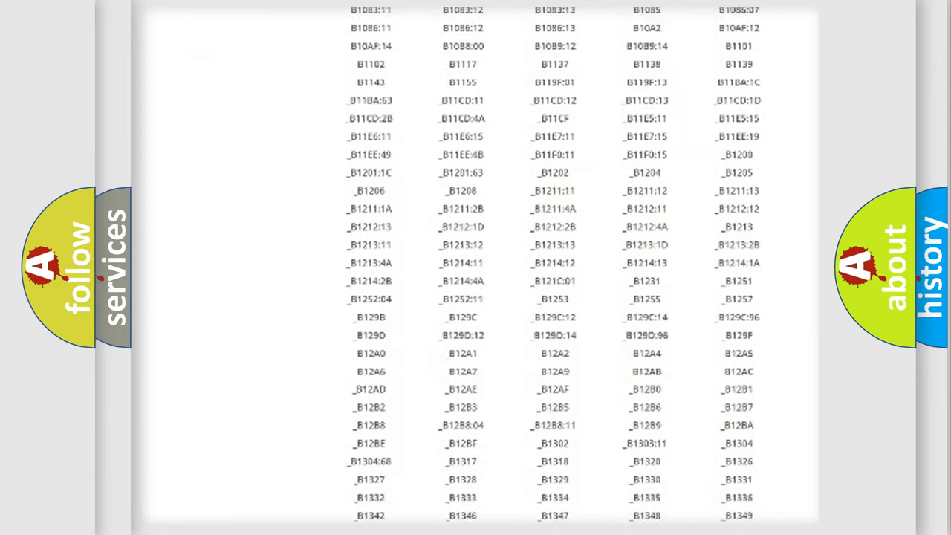
pyautogui.scroll(-3)
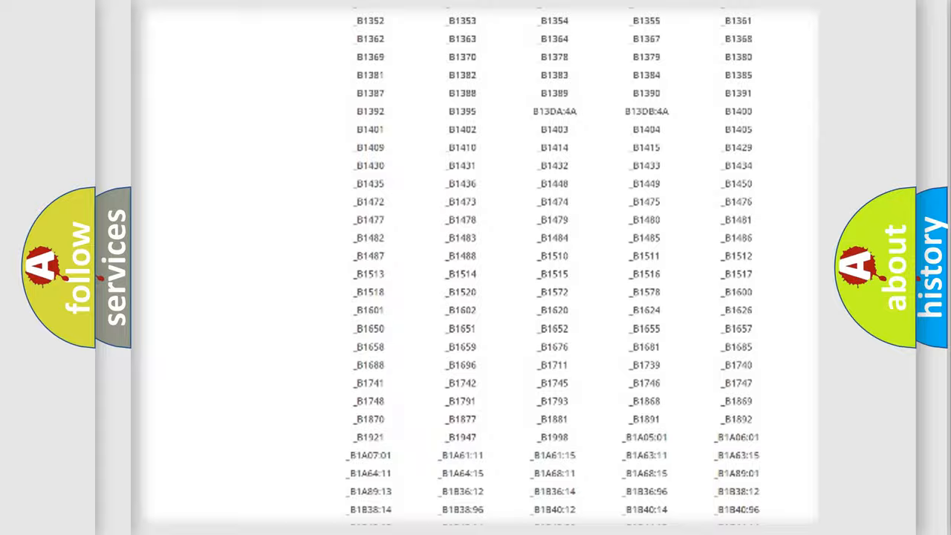
pyautogui.scroll(3)
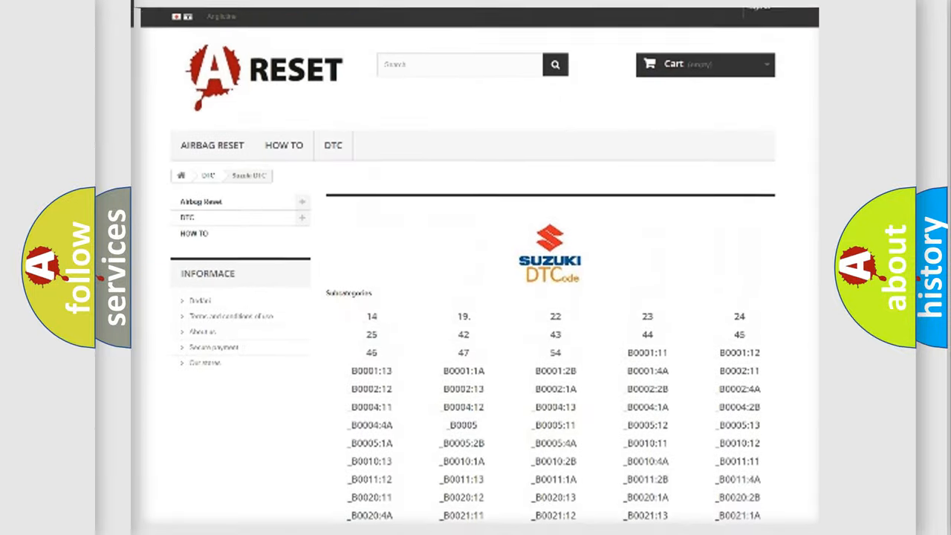